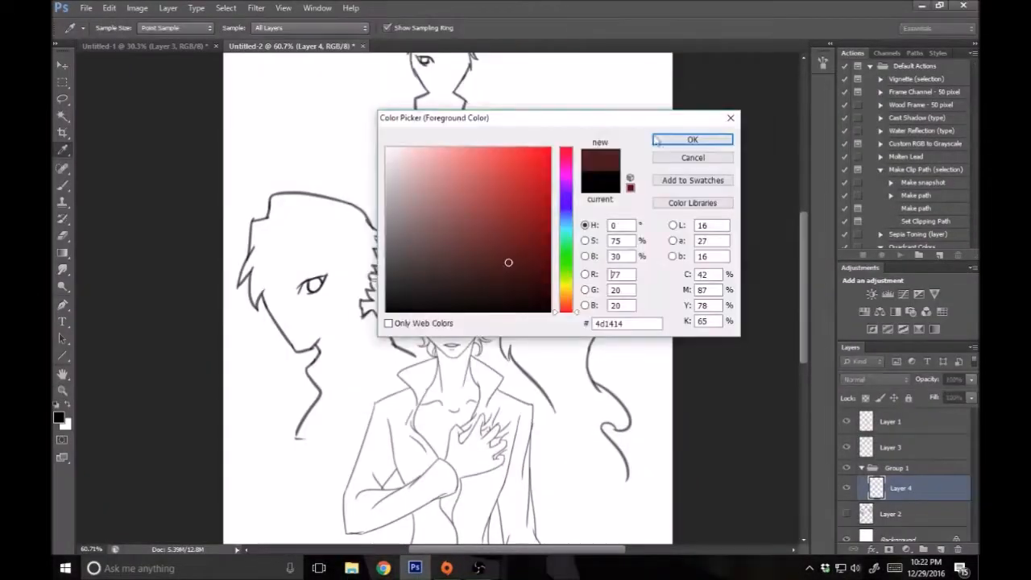
- Confirm the chosen colour and paint loose blue strokes across the background
{"action": "left_click", "coordinate": [692, 139]}
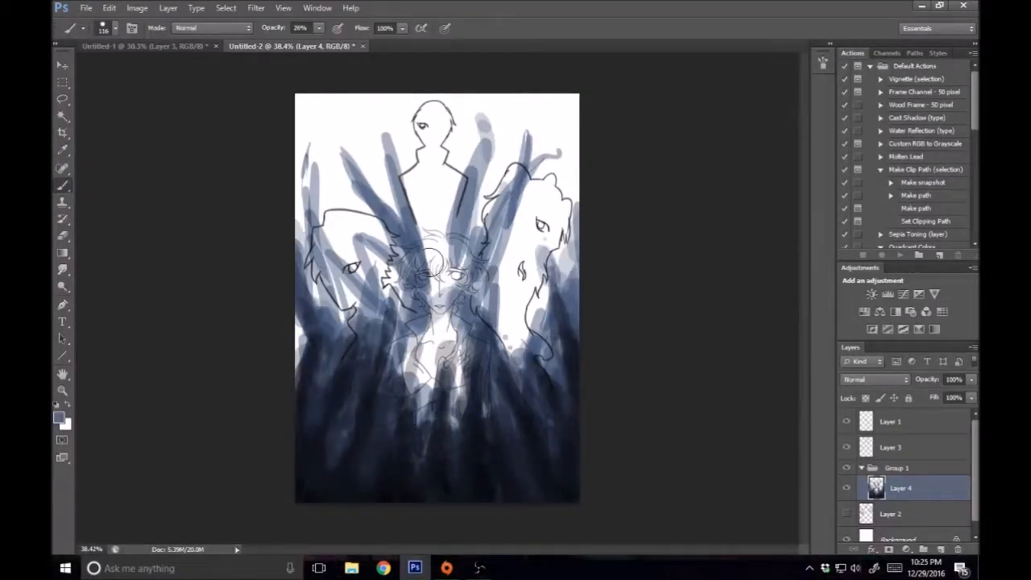
{"action": "left_click_drag", "start_coordinate": [435, 262], "coordinate": [521, 390]}
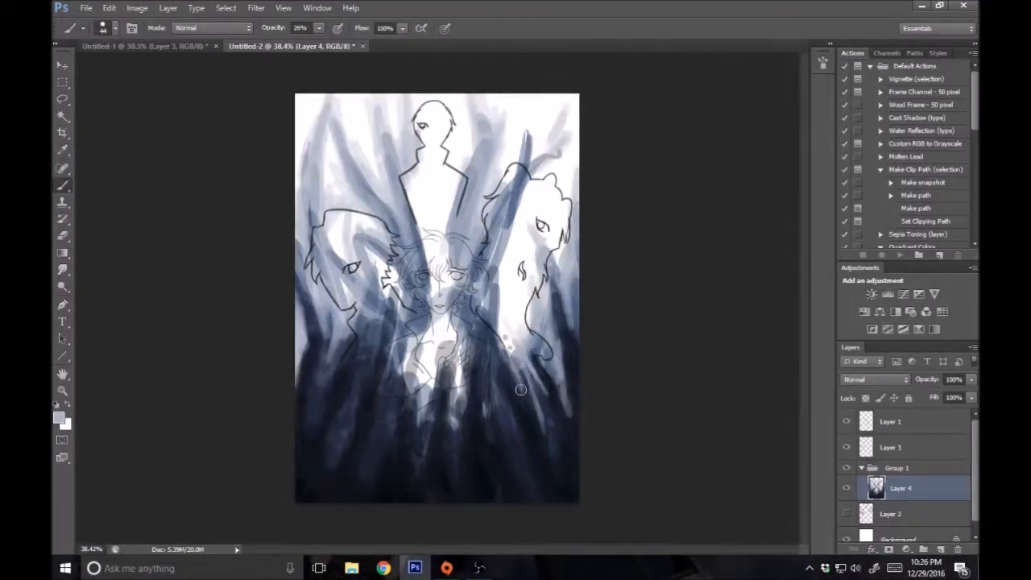
{"action": "left_click_drag", "start_coordinate": [520, 390], "coordinate": [473, 164]}
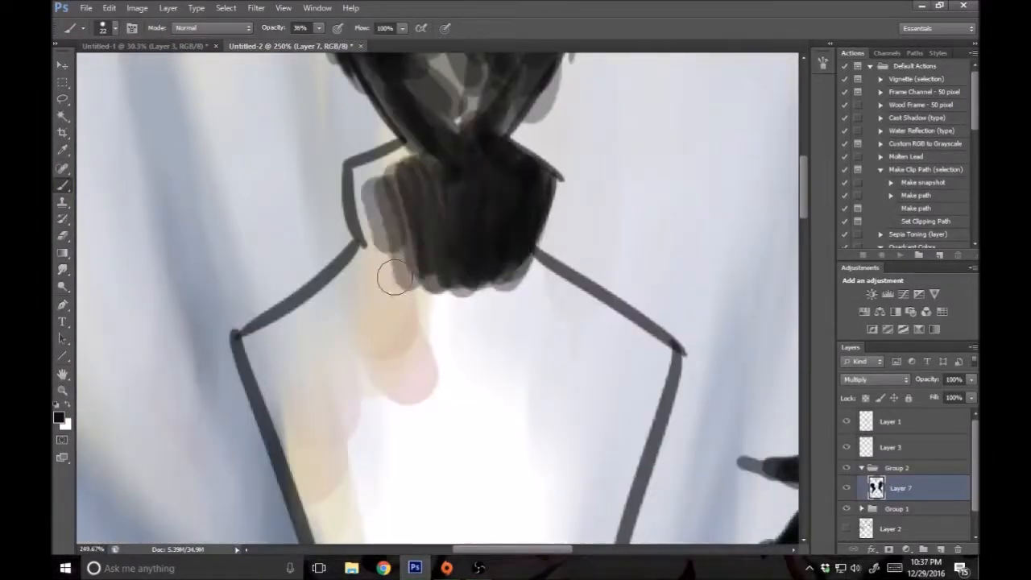
- Dab tan skin colour onto the neck and detail the yellow eye
{"action": "left_click", "coordinate": [83, 28]}
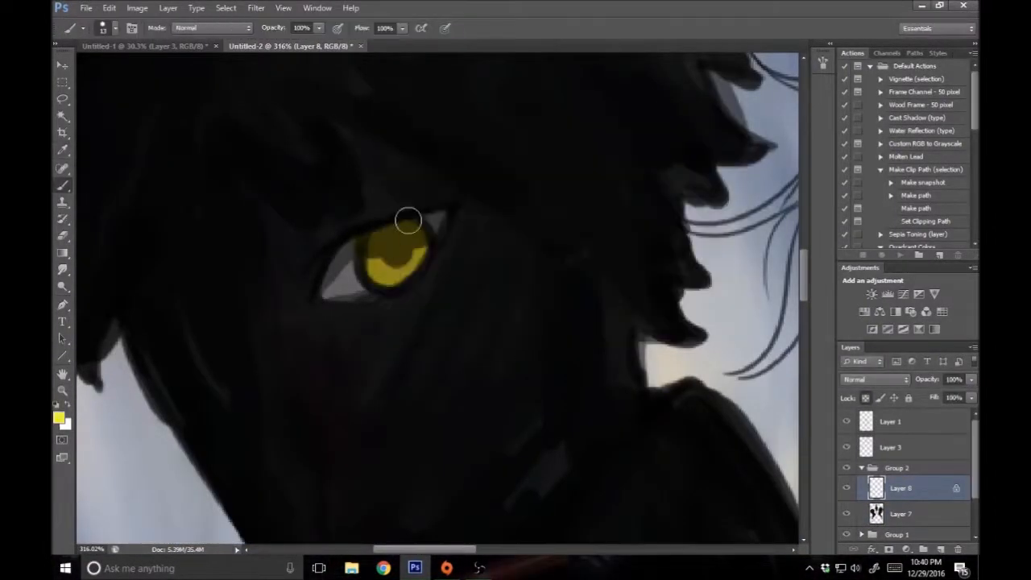
{"action": "left_click", "coordinate": [115, 28]}
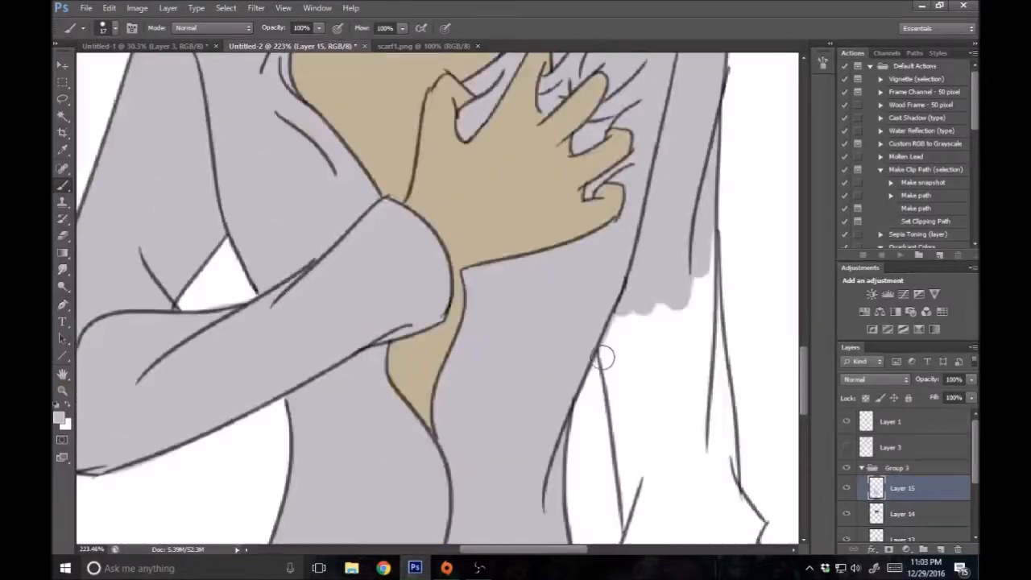
- Scroll the canvas while painting brown shadows on the neck and collarbones
{"action": "scroll", "scroll_direction": "down", "scroll_amount": 3}
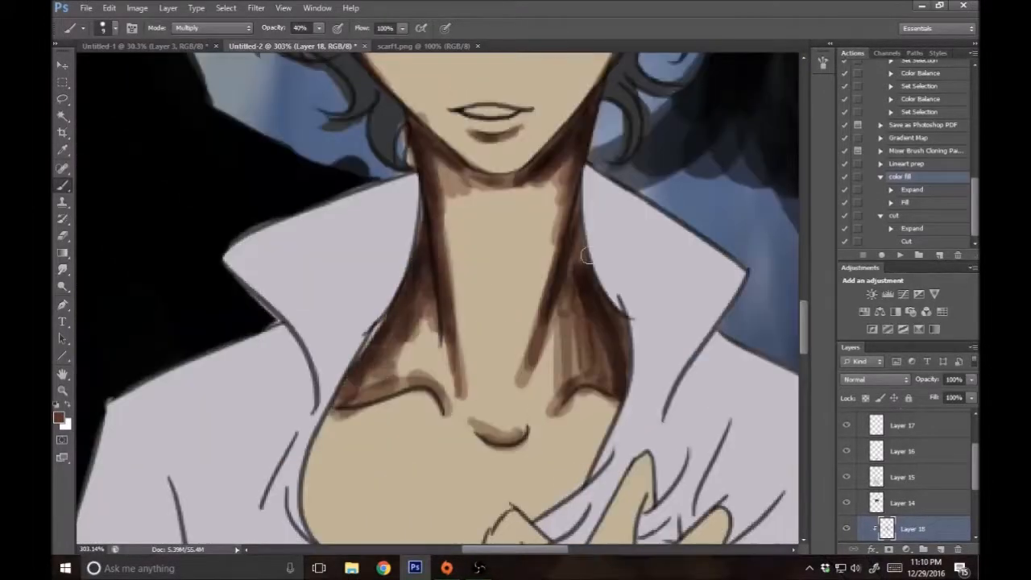
- Pick a different brush blend mode from the Mode dropdown for shading
{"action": "left_click", "coordinate": [212, 27]}
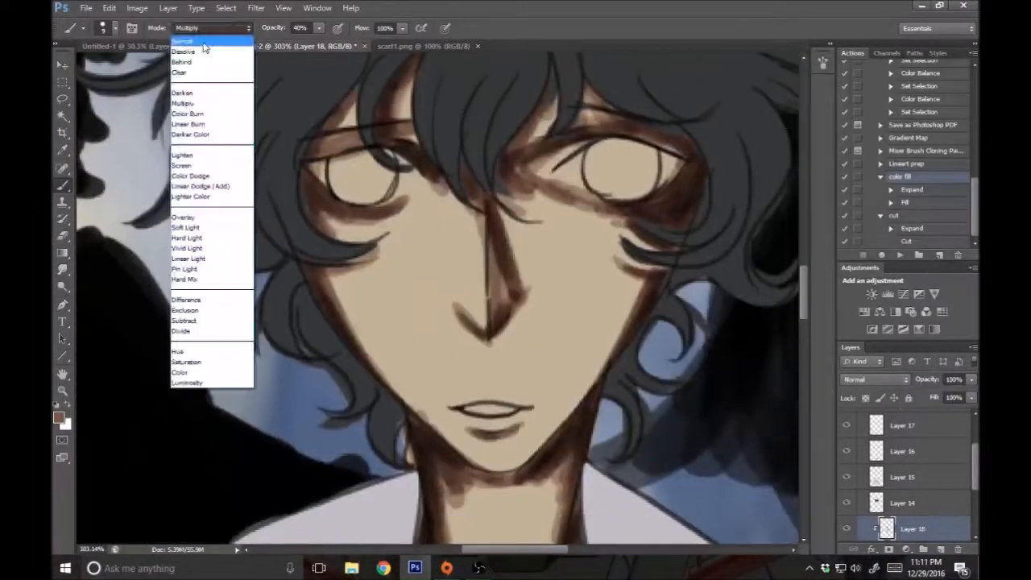
{"action": "left_click", "coordinate": [182, 41]}
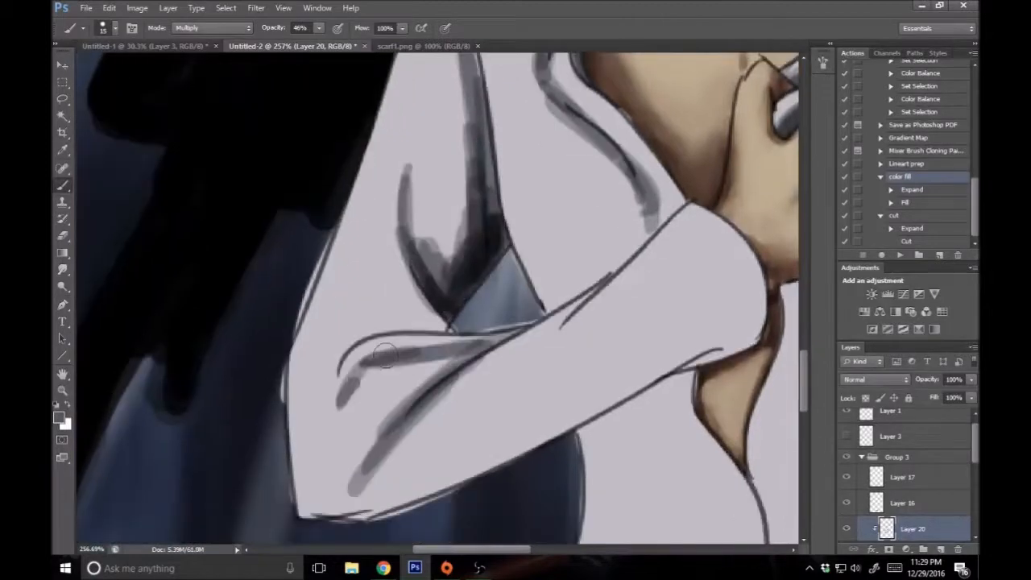
- Paint grey fold shadows across the sleeve, then add red blood drips on the hand
{"action": "left_click_drag", "start_coordinate": [386, 357], "coordinate": [656, 246]}
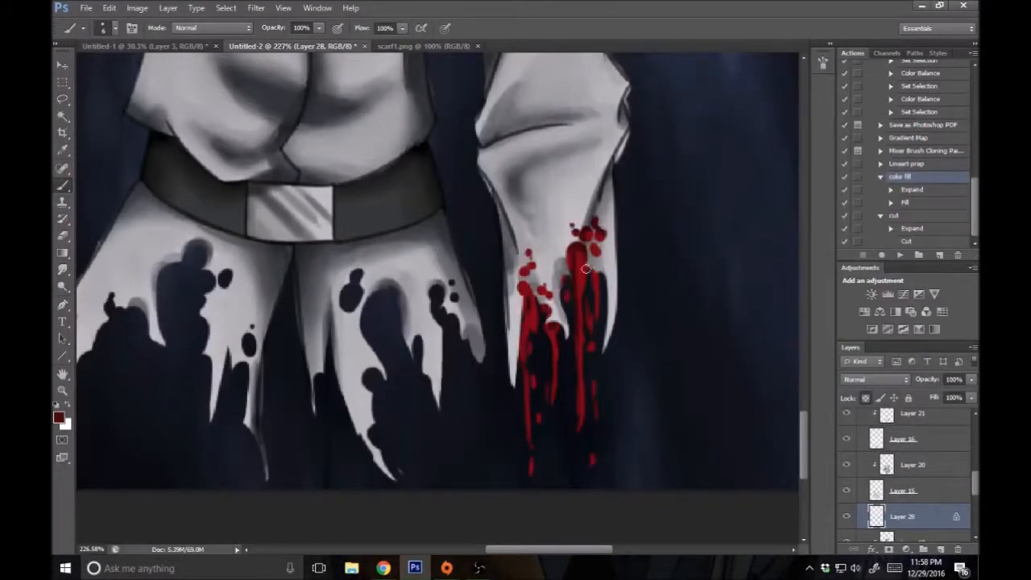
{"action": "left_click", "coordinate": [580, 308]}
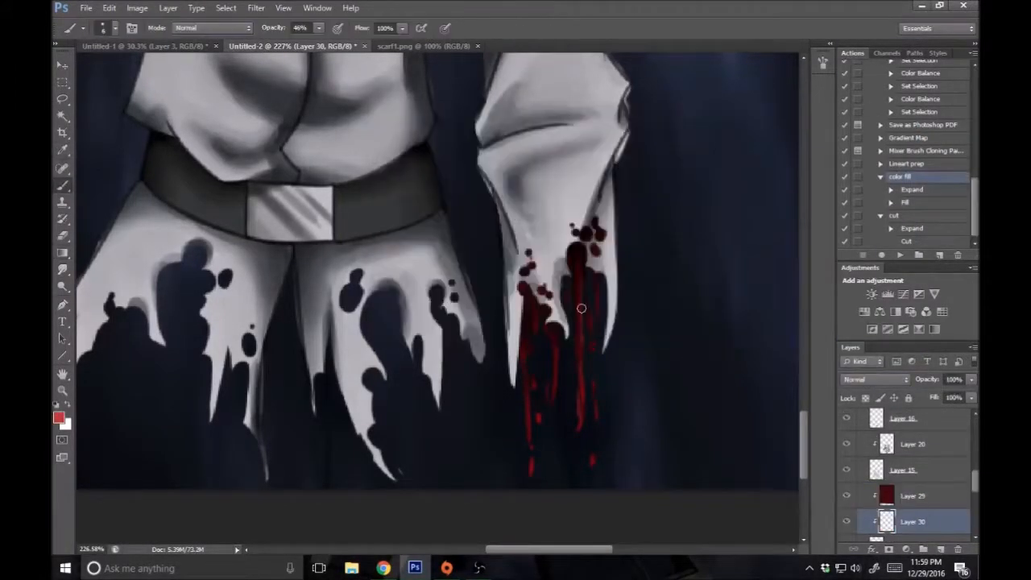